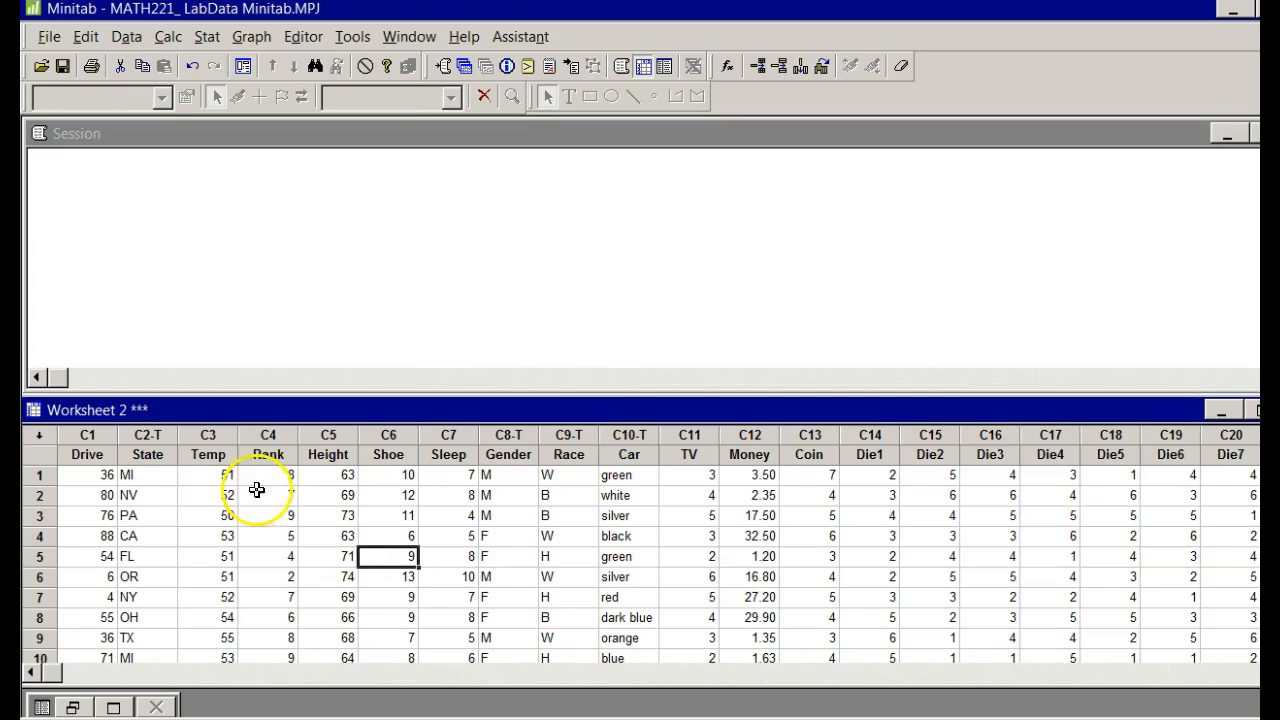
pyautogui.moveTo(732, 456)
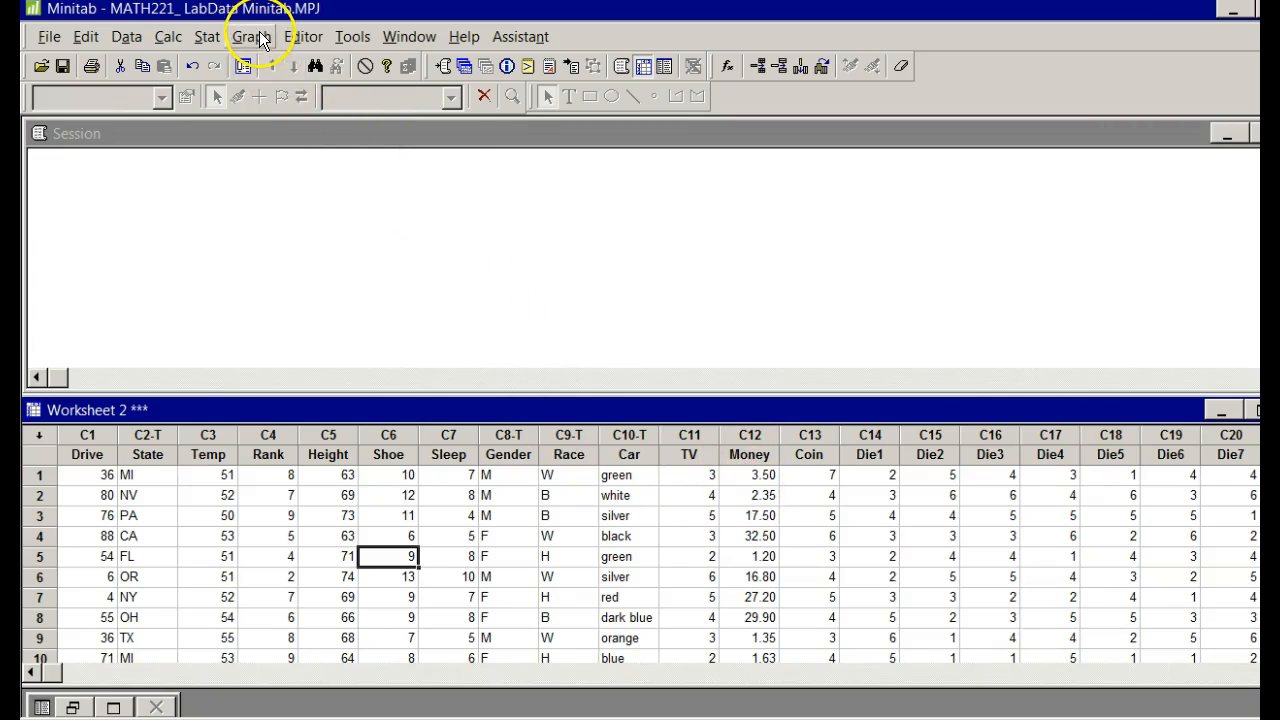
# - Open the Graph menu on the LabData worksheet
pyautogui.click(251, 37)
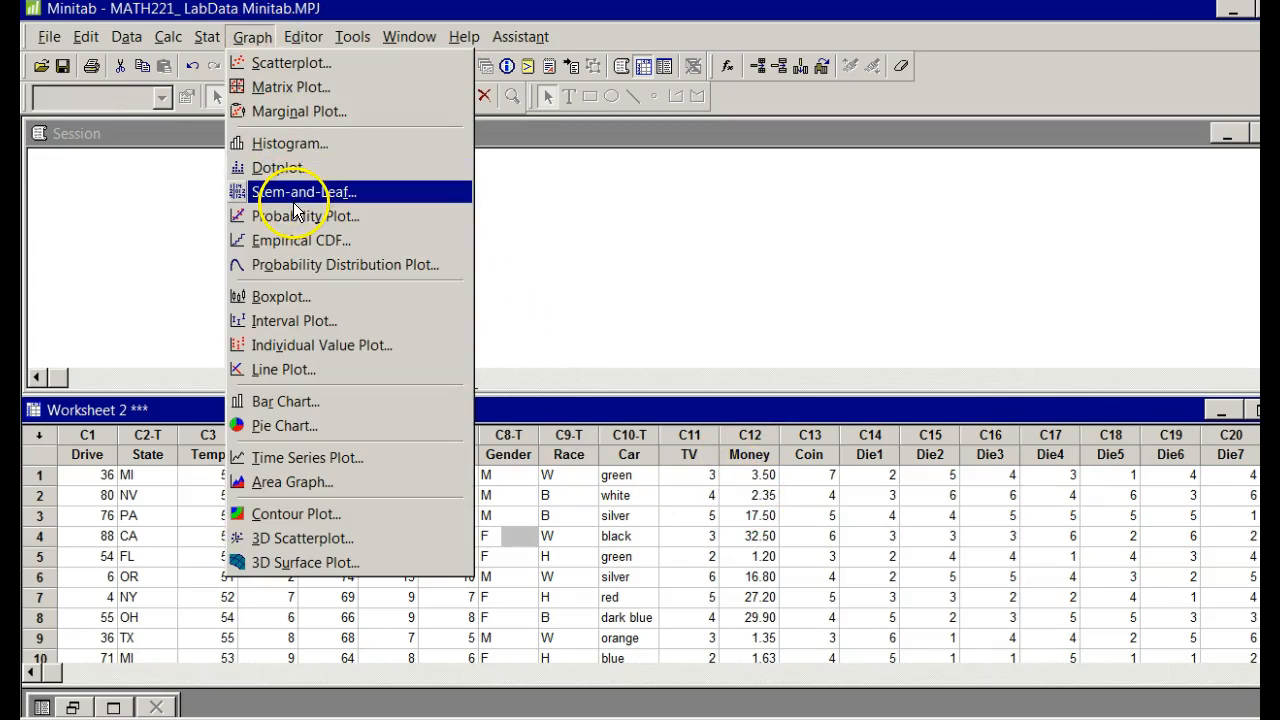
# - Start a stem-and-leaf plot with C12 Money as the graph variable
pyautogui.click(305, 191)
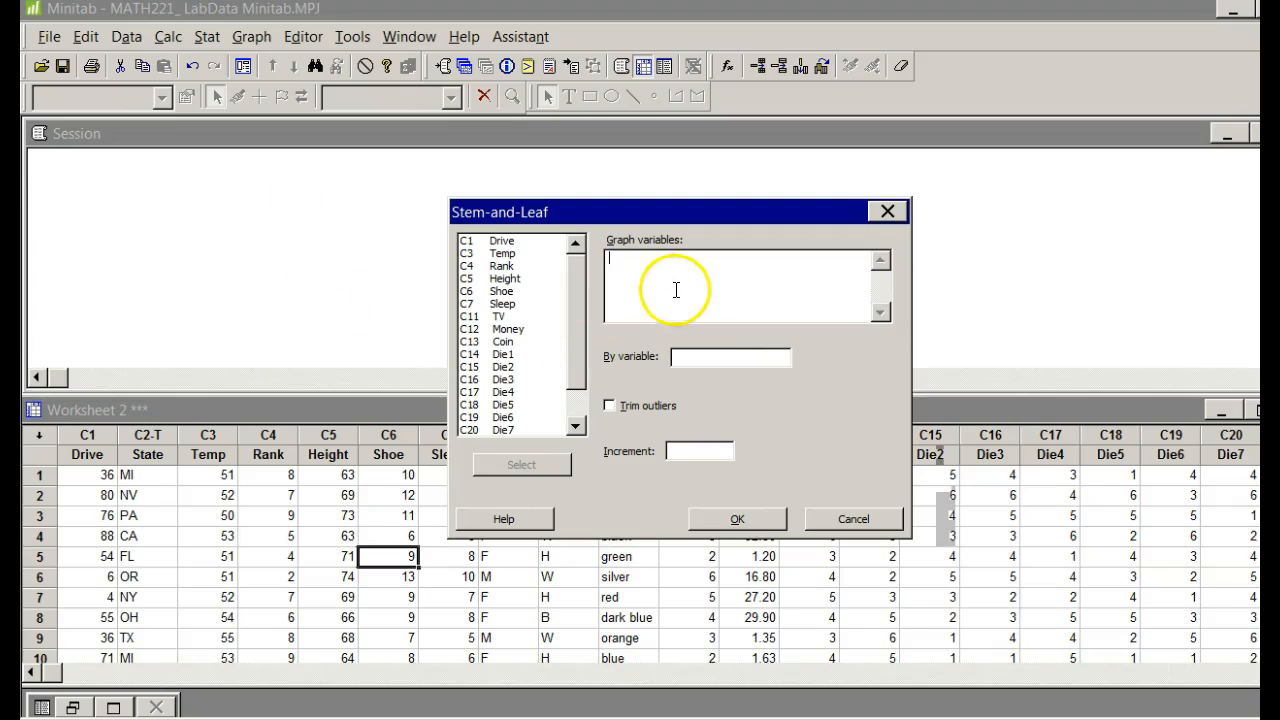
pyautogui.moveTo(535, 303)
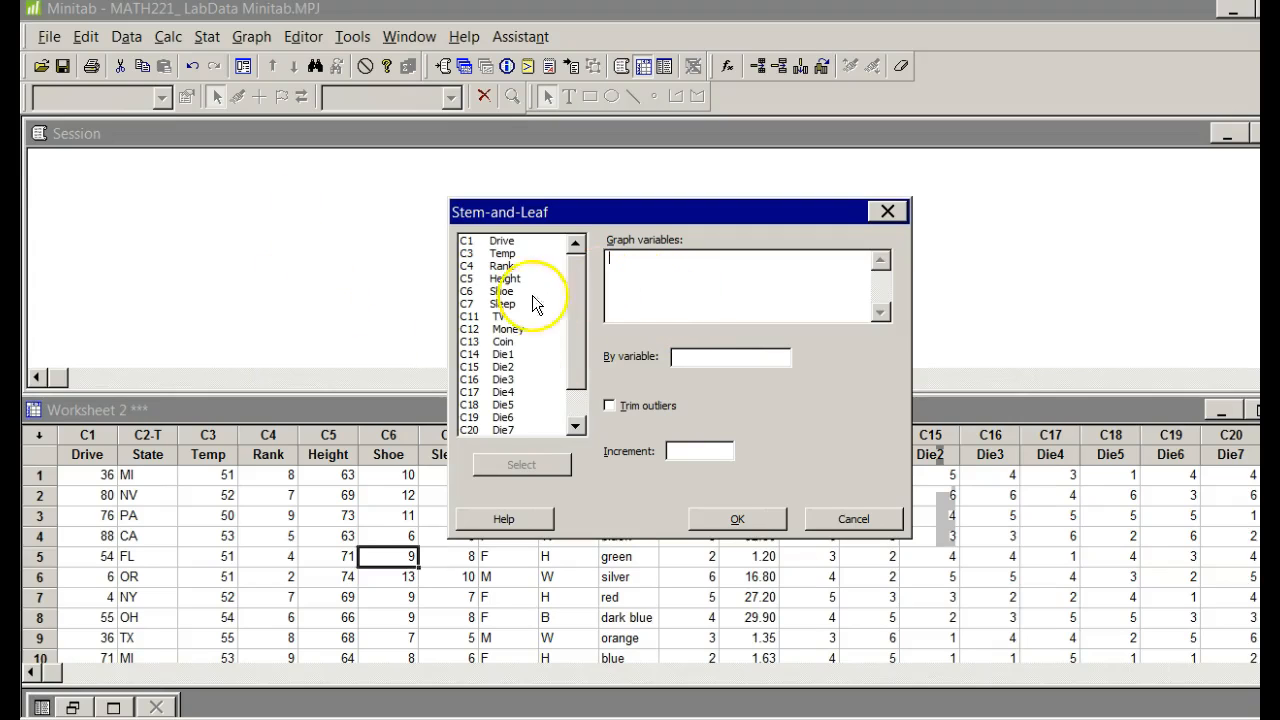
pyautogui.doubleClick(509, 328)
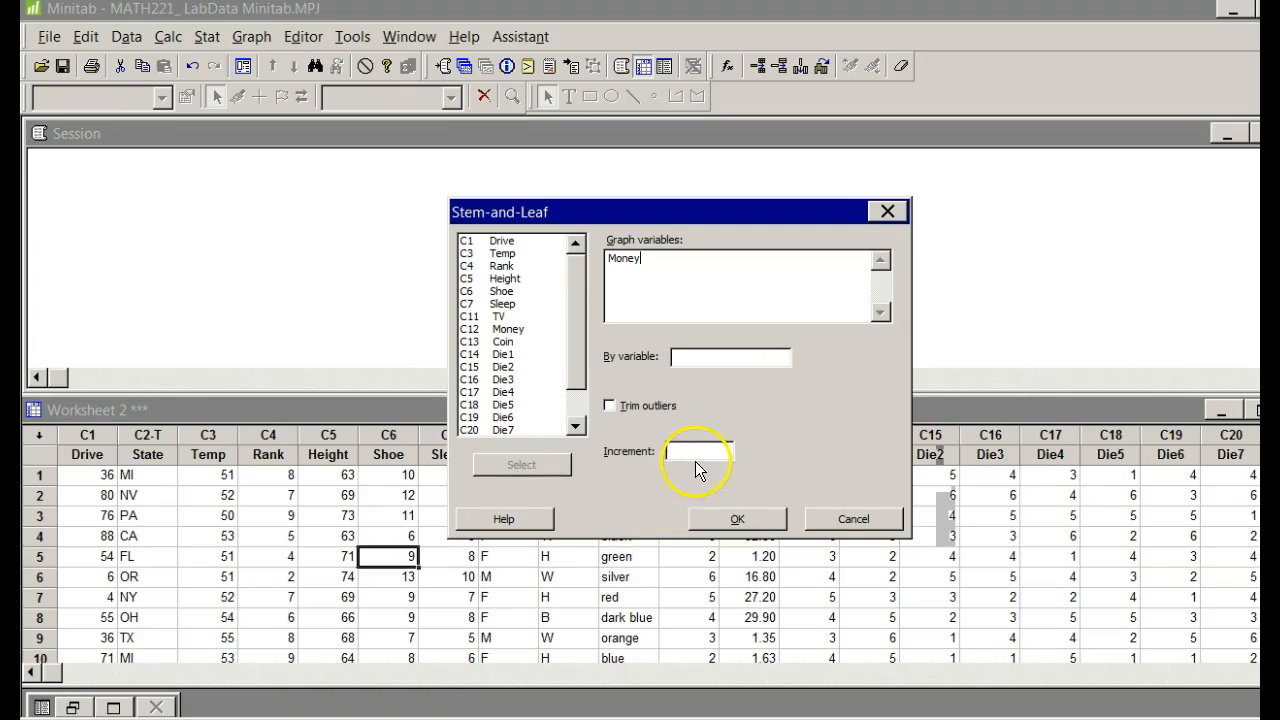
pyautogui.click(697, 451)
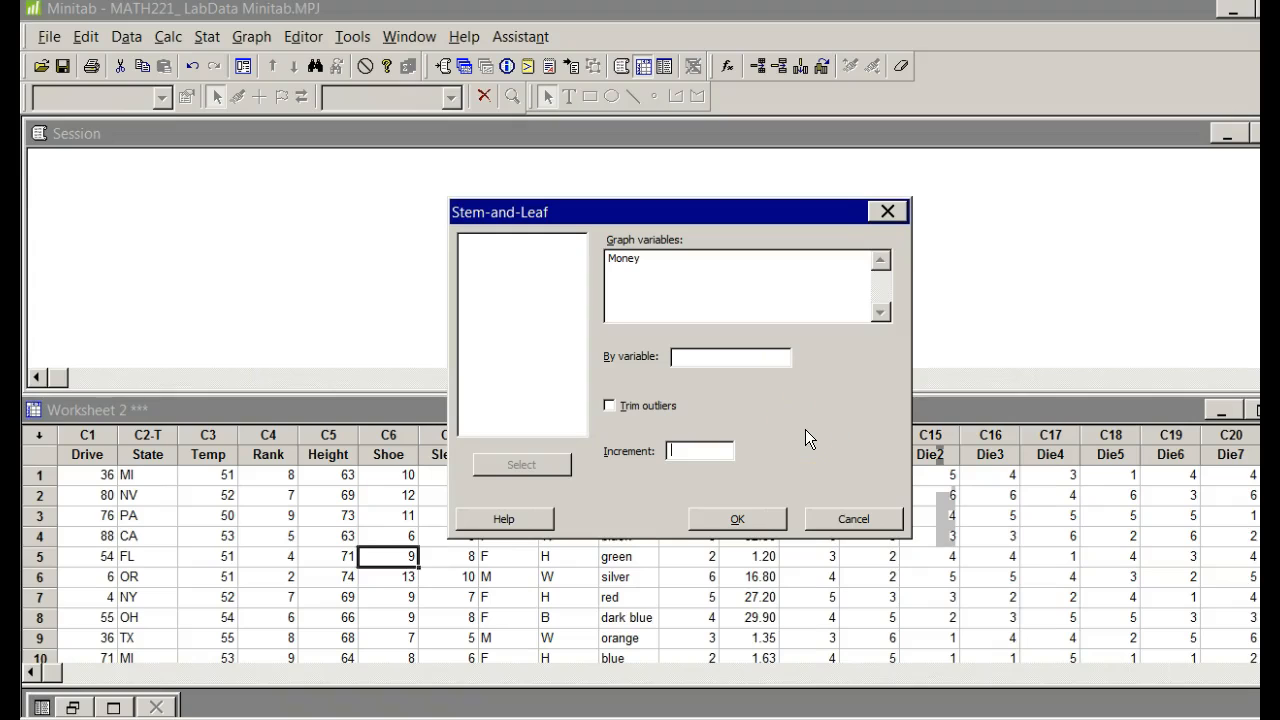
# - Enter increment 10 and generate the Money stem-and-leaf plot
pyautogui.write('10')
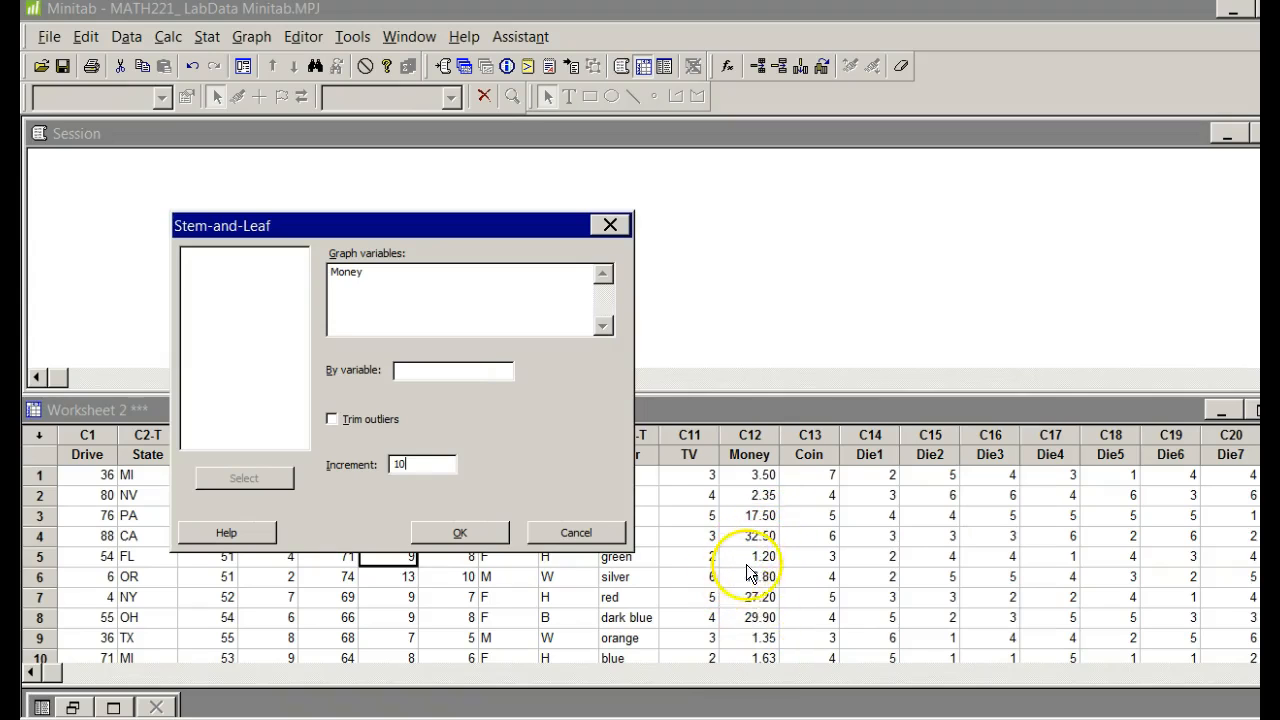
pyautogui.moveTo(795, 523)
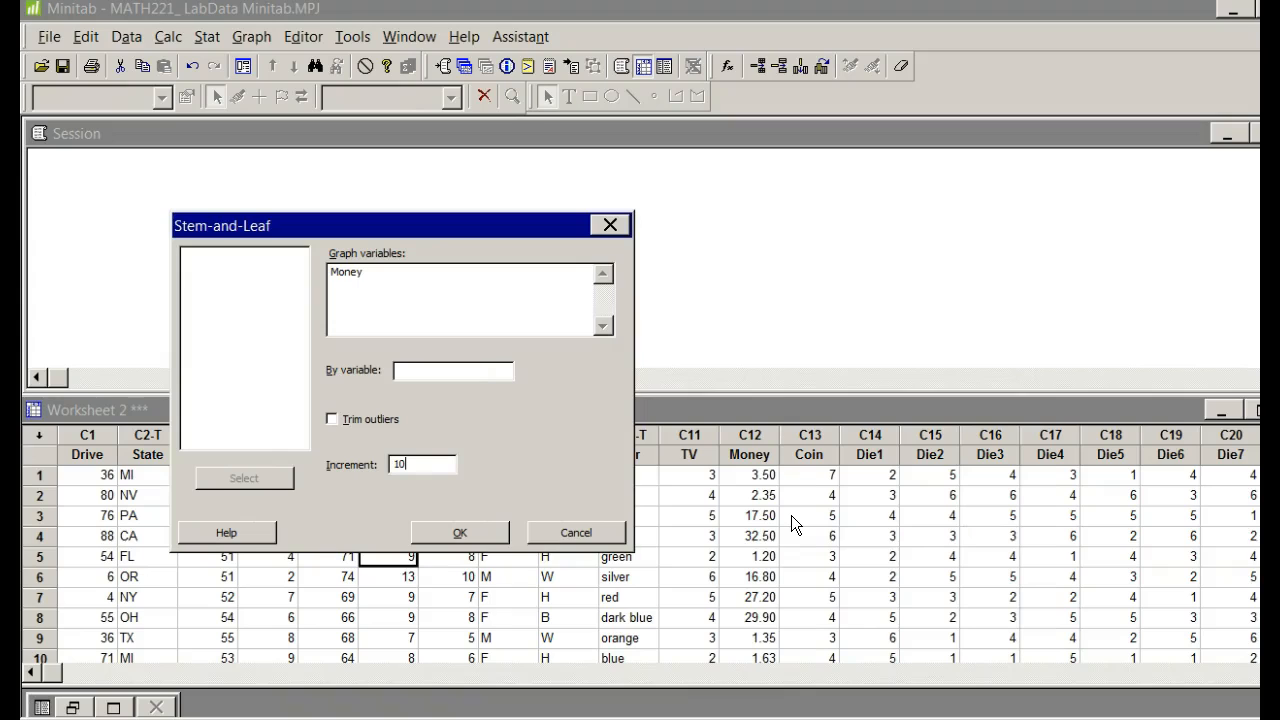
pyautogui.moveTo(573, 487)
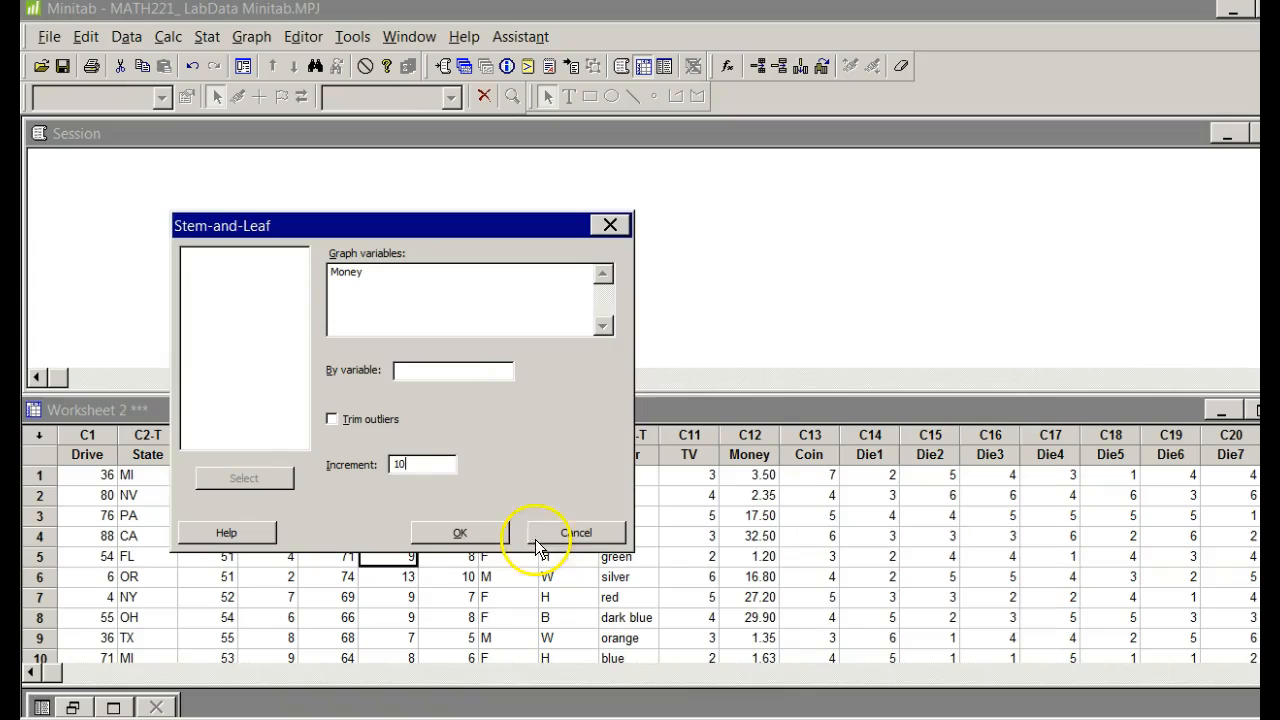
pyautogui.moveTo(438, 488)
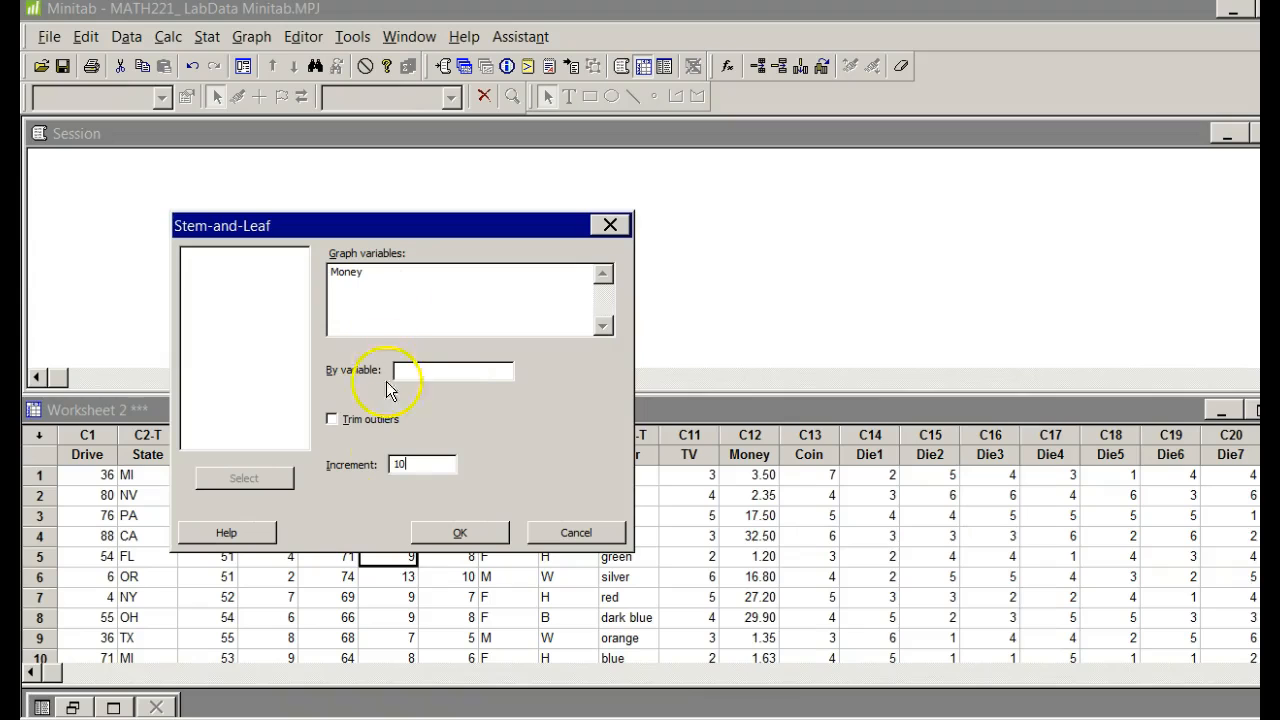
pyautogui.click(459, 532)
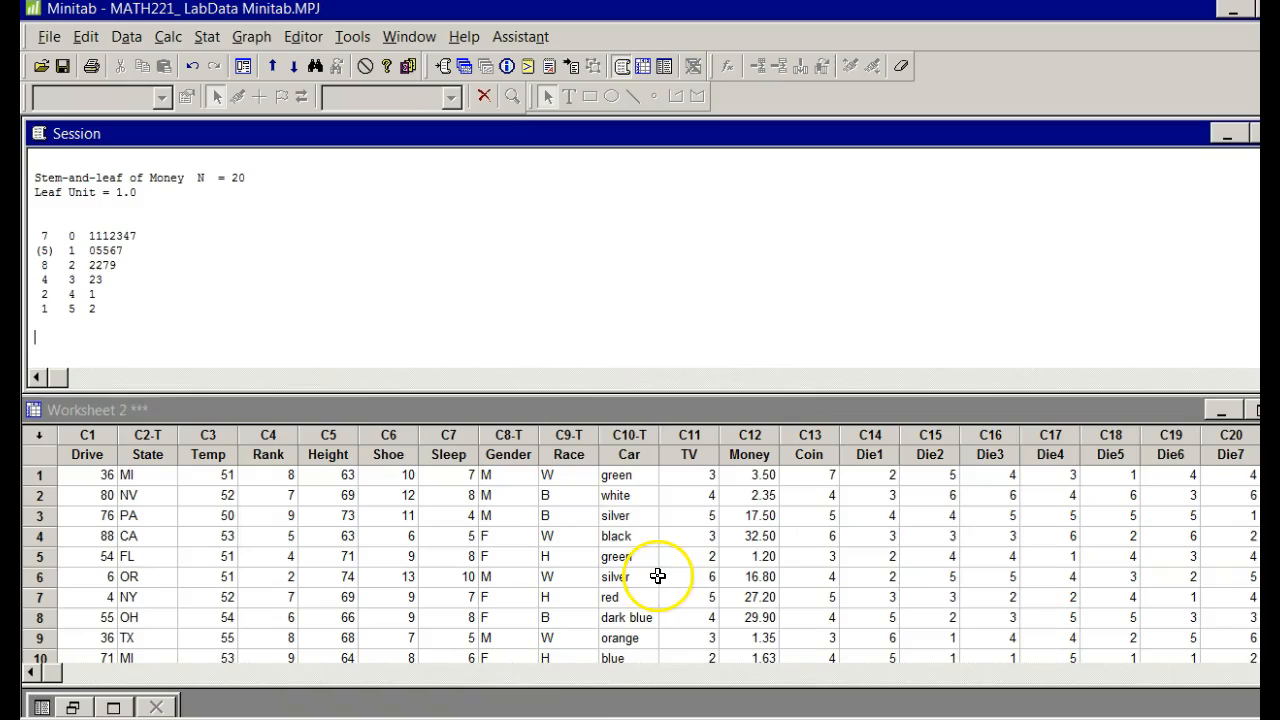
pyautogui.moveTo(505, 400)
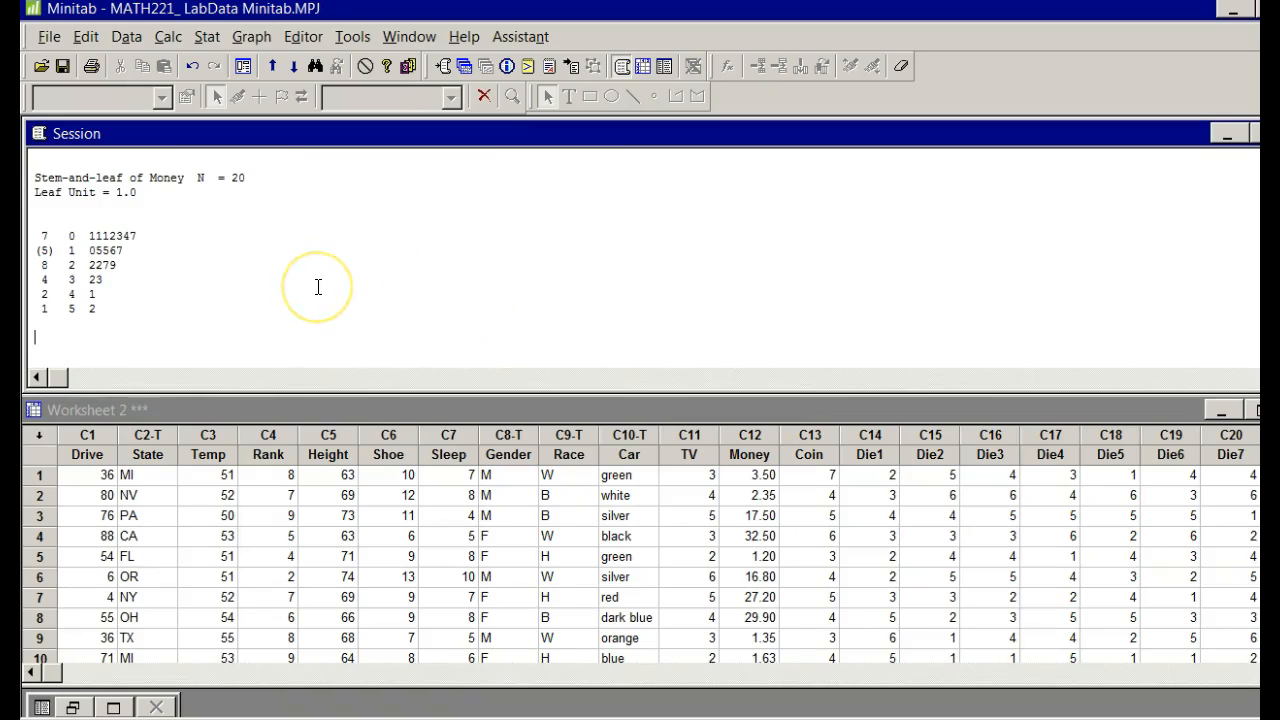
pyautogui.moveTo(233, 299)
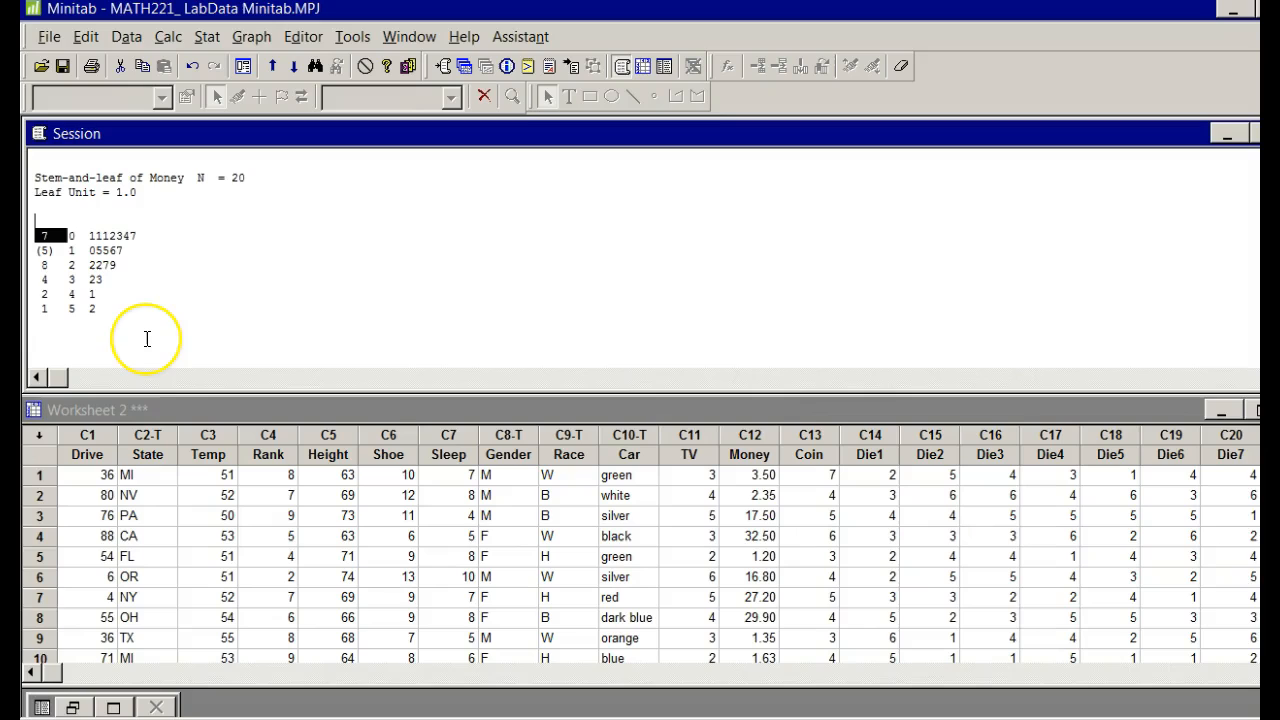
pyautogui.moveTo(104, 248)
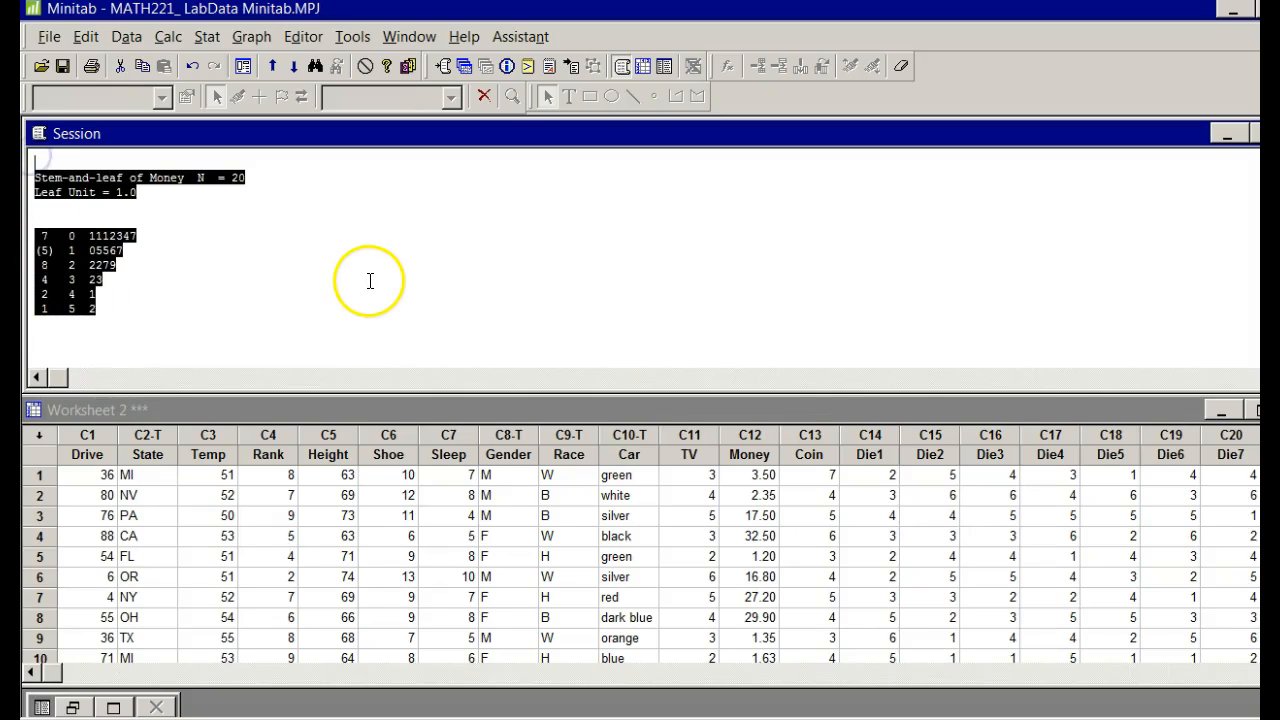
pyautogui.moveTo(295, 267)
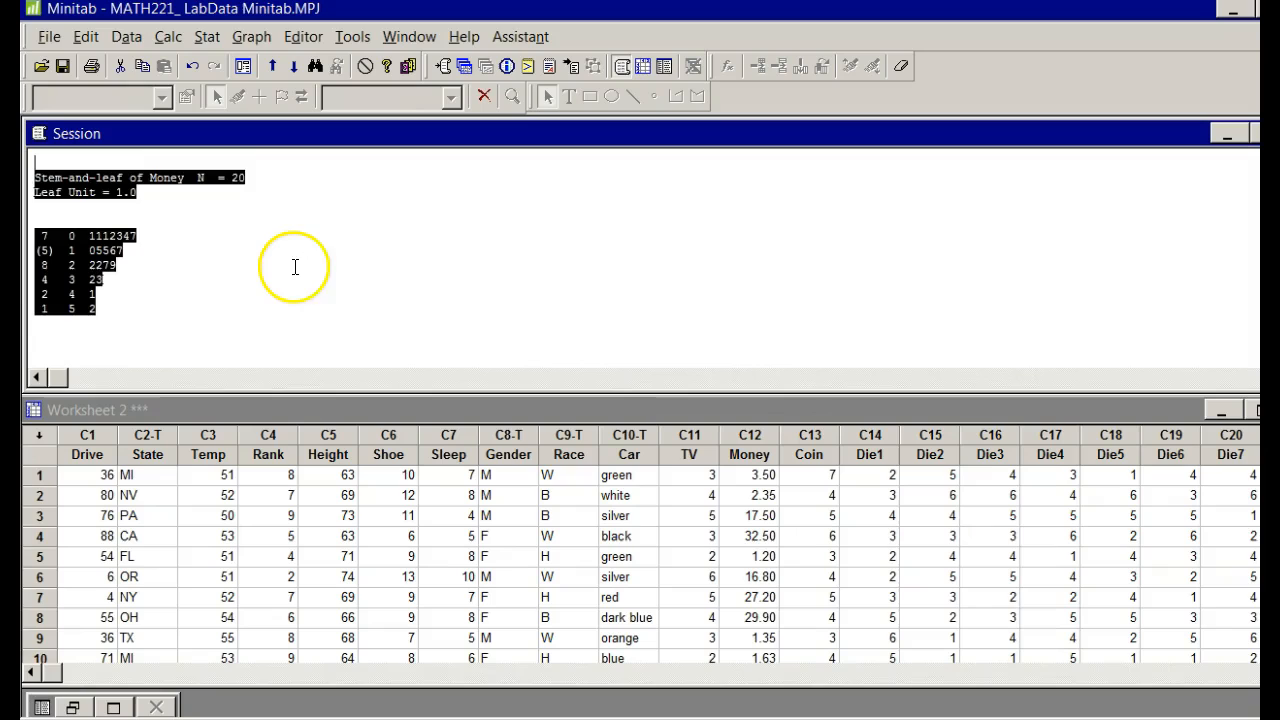